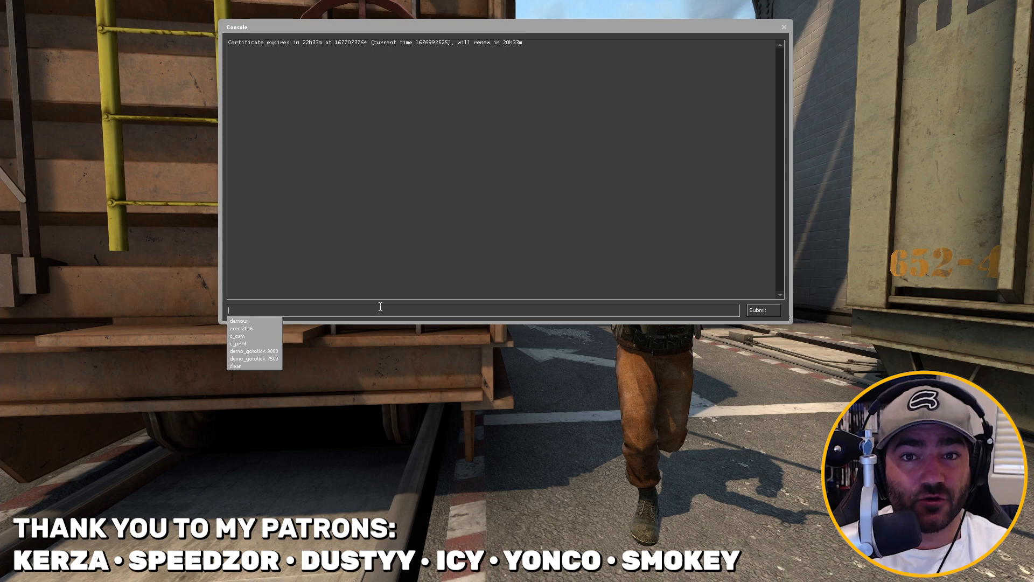
- Run mirv_streams to list the stream subcommands and addable stream types
type("mirv_s")
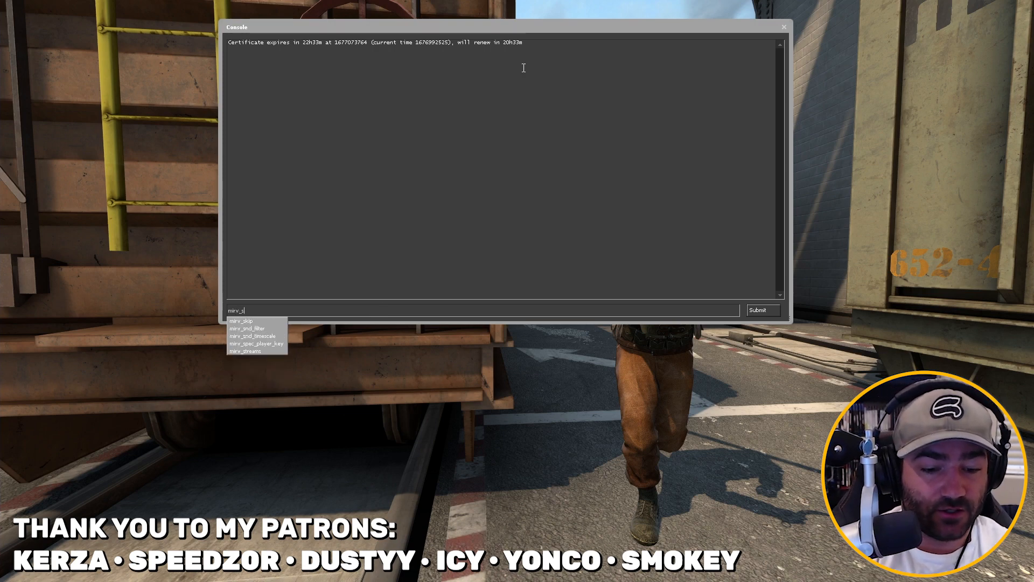
key("Return")
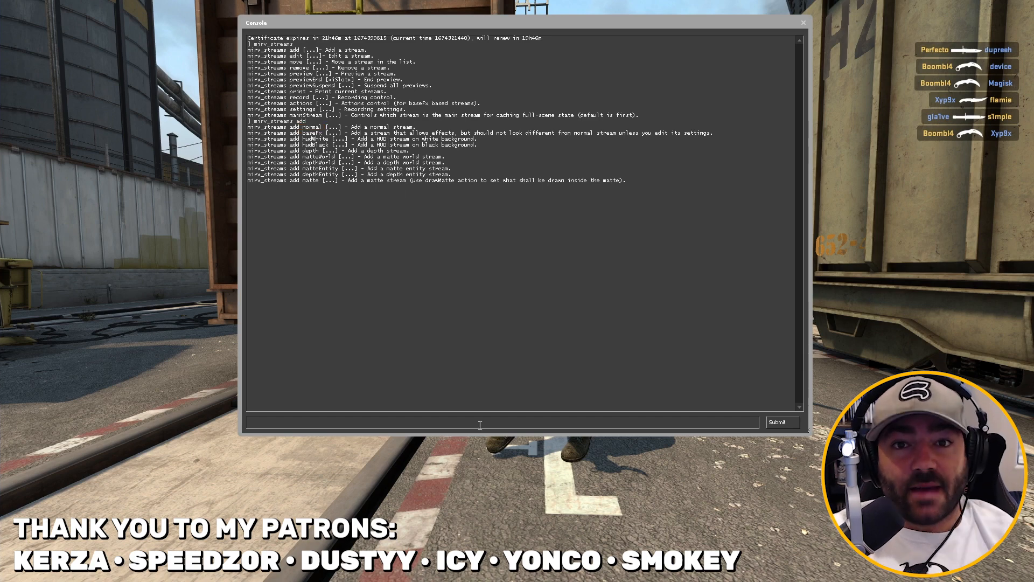
- Enter mirv_streams add normal norm to create the 'norm' stream
left_click(462, 422)
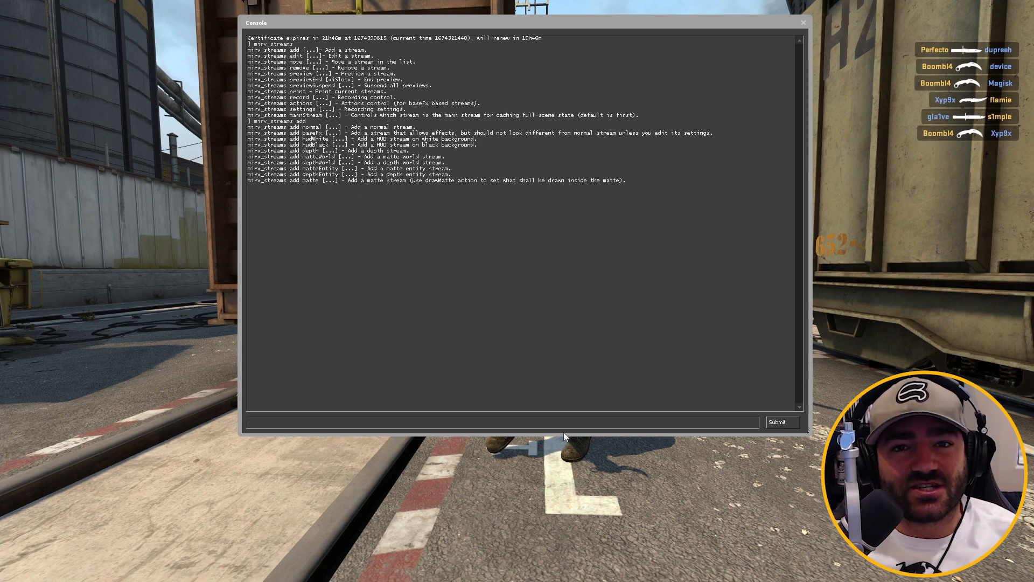
type("mirv_streams add")
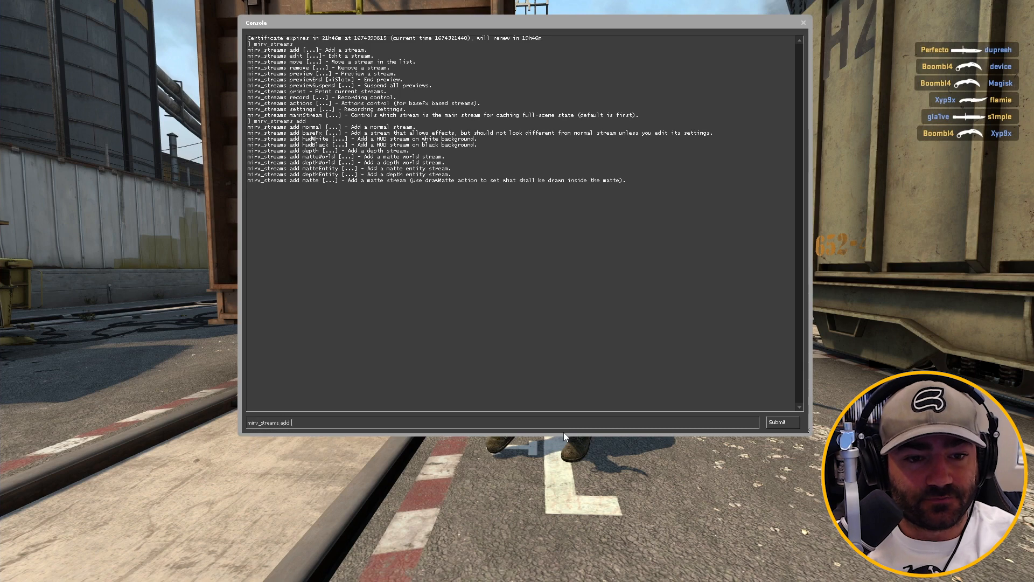
type("normal n")
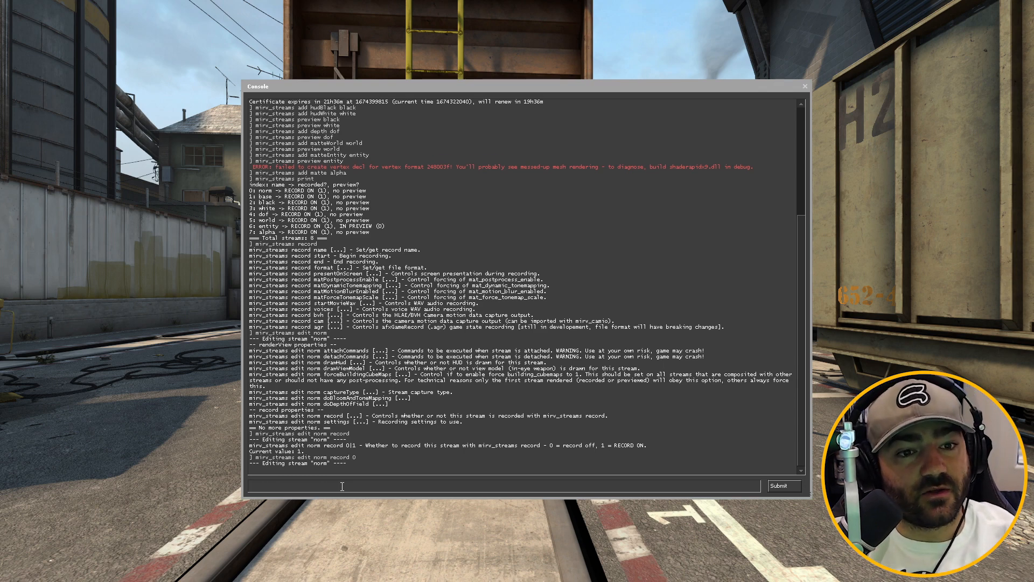
- Enter mirv_streams edit norm record 0 to disable recording for 'norm'
type("mirv_streams edit norm record")
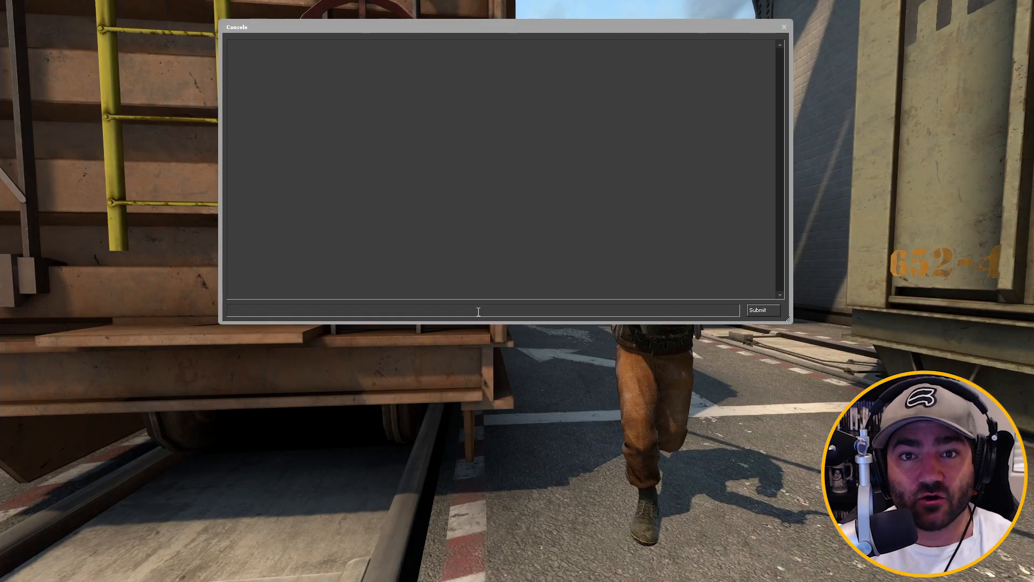
- Run mirv_streams to review the mainStream options and stream list
type("mirv_streams")
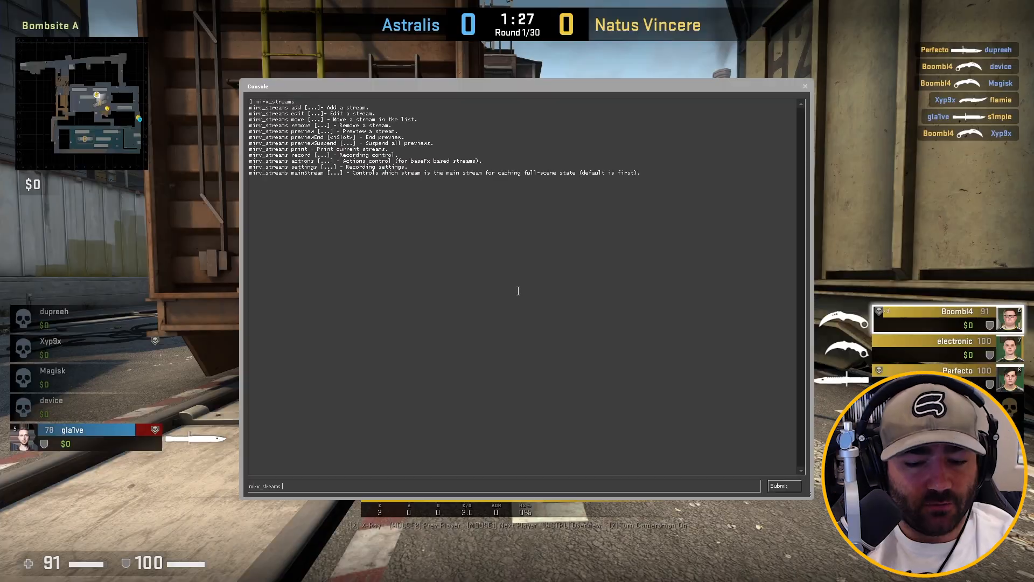
key("Return")
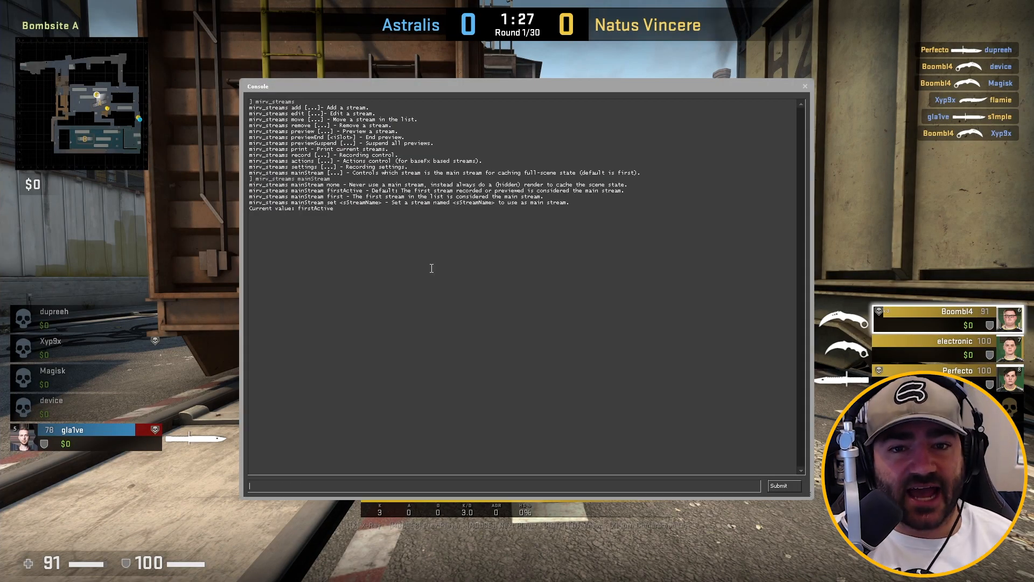
mouse_move(431, 269)
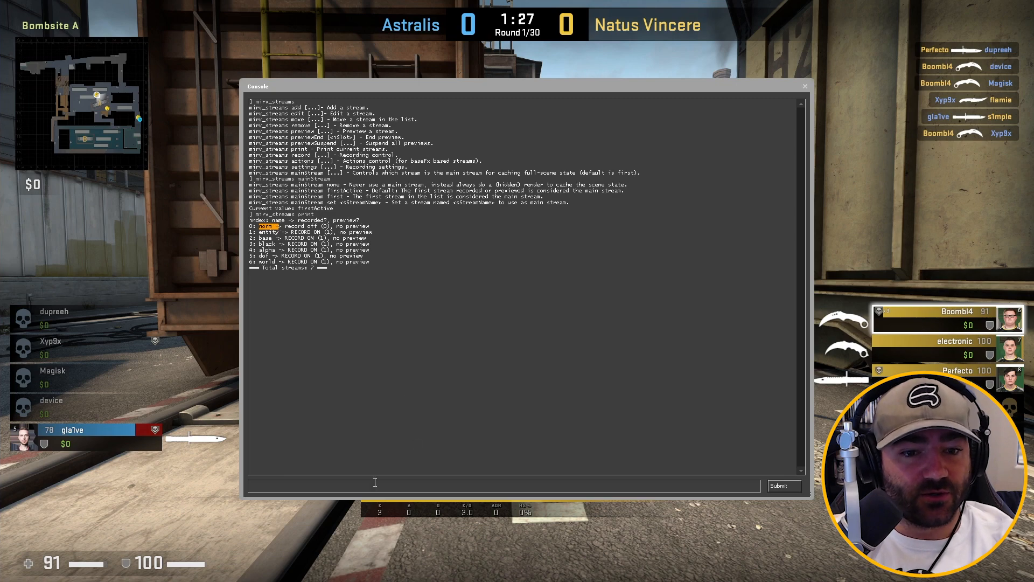
- Set mirv_streams mainStream to 'first'
type("mirv_streams mainStream")
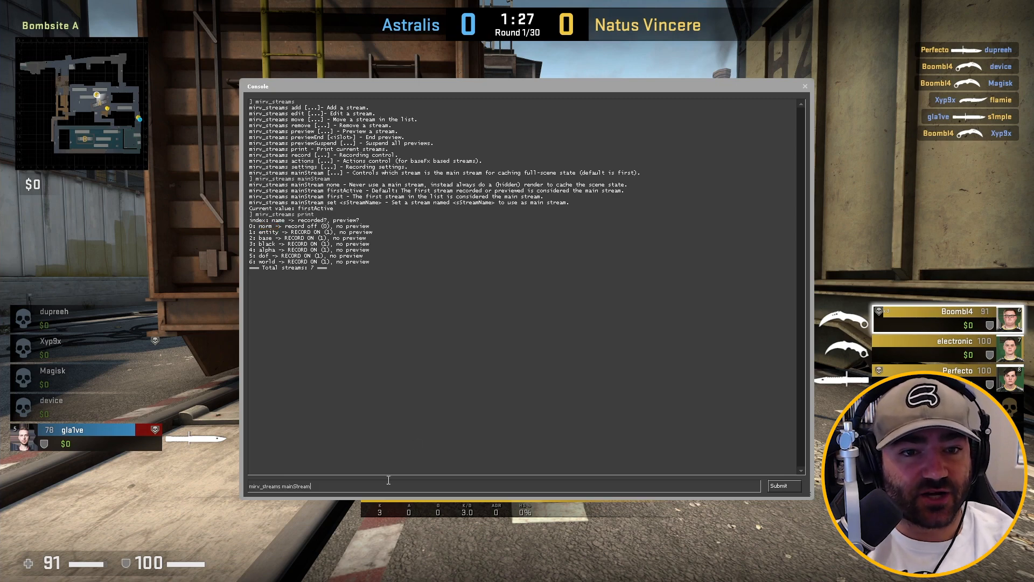
type("firs")
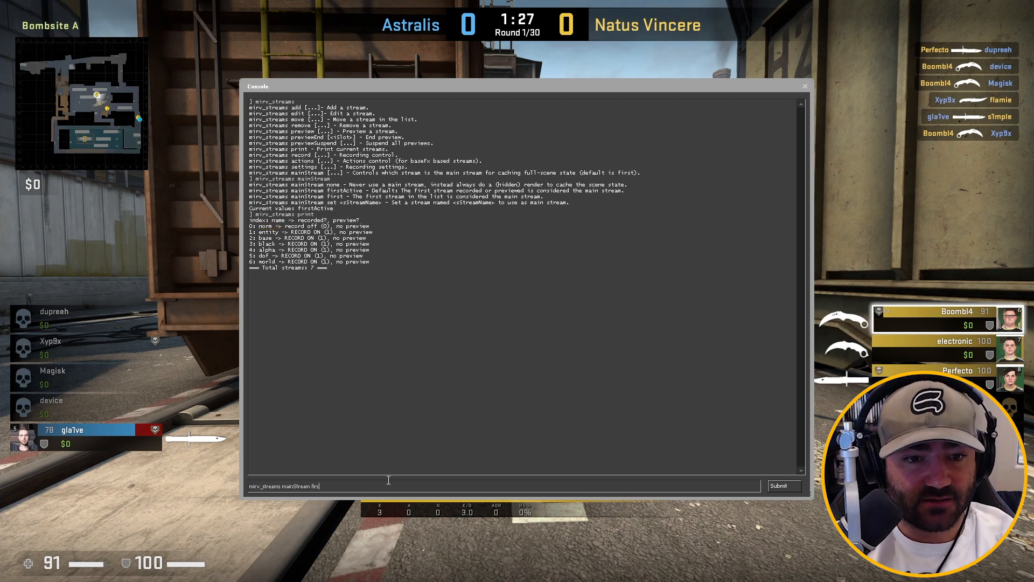
key("Return")
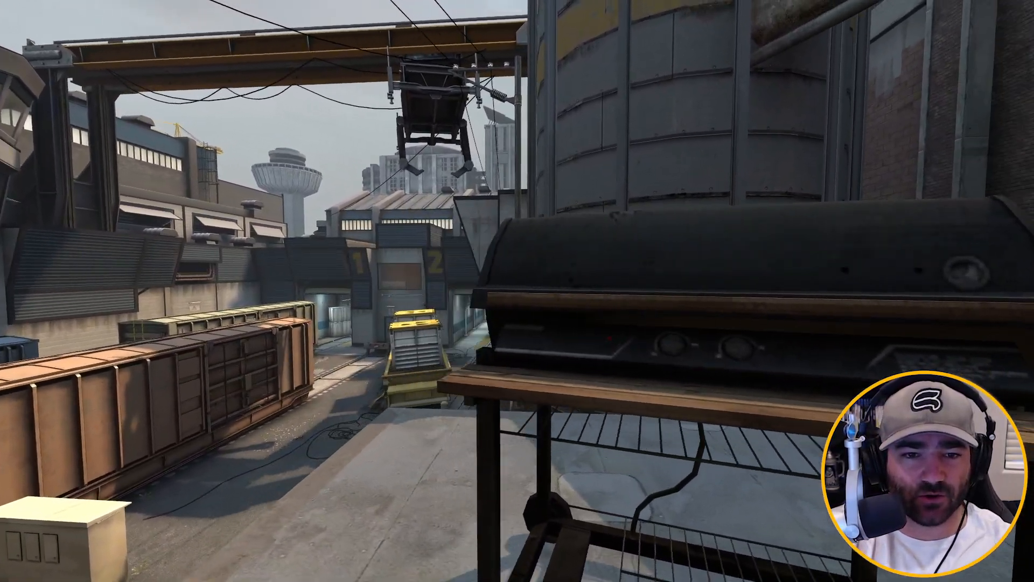
mouse_move(518, 291)
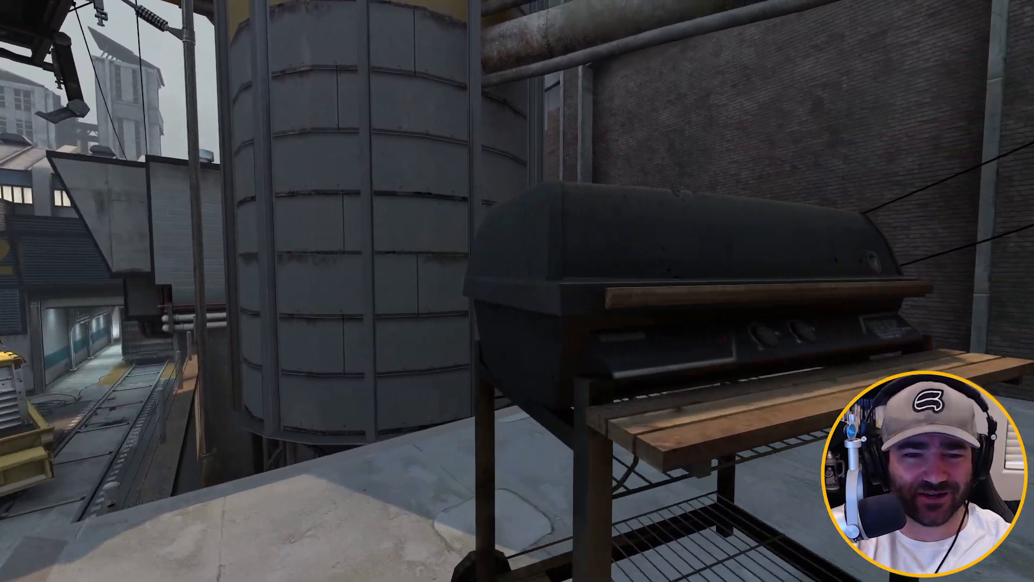
mouse_move(517, 291)
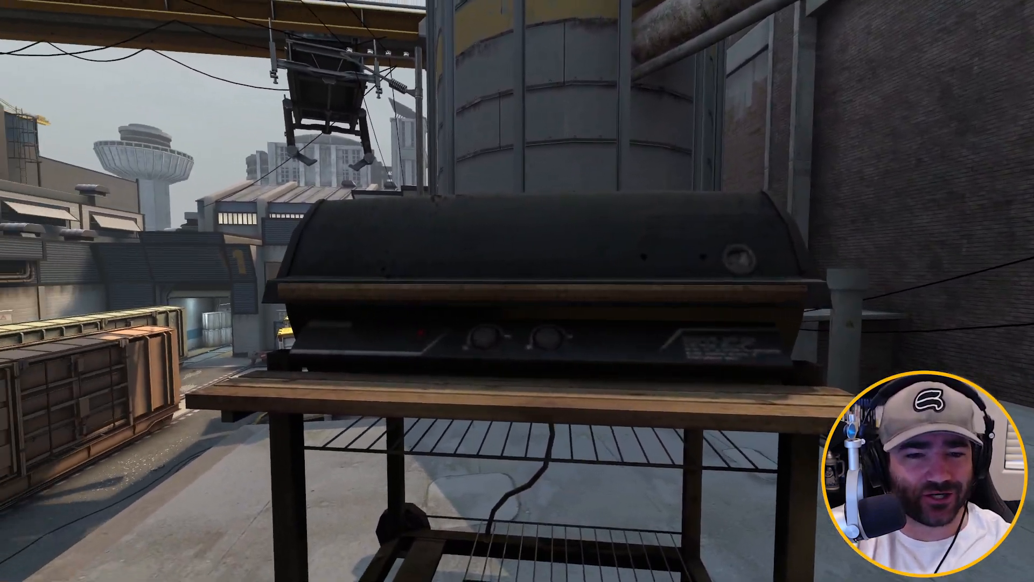